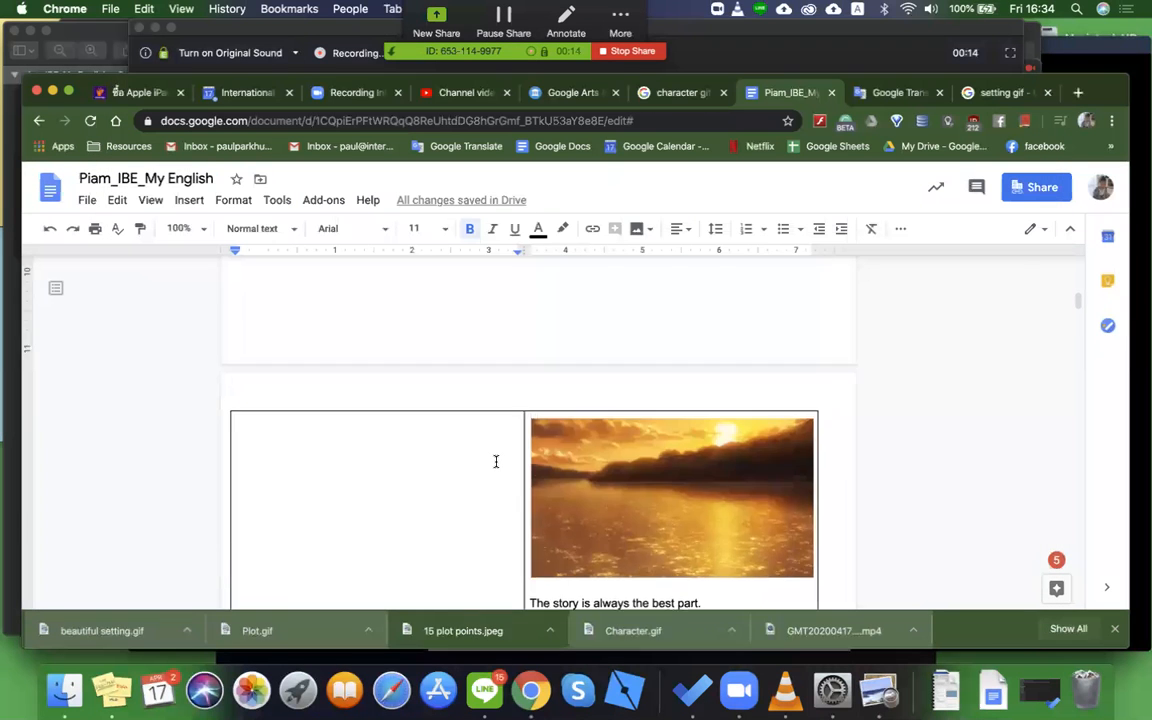
Step: Scroll through the lesson notes to reach the end of the objectives list
scroll("up", 3)
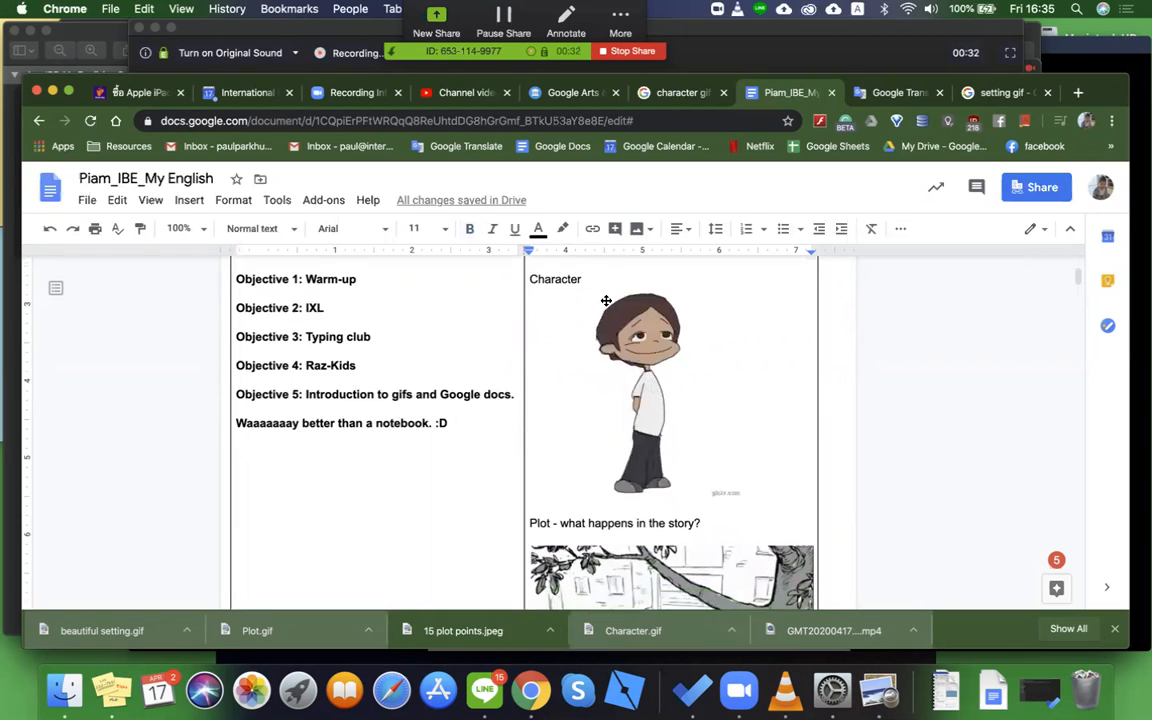
scroll("down", 3)
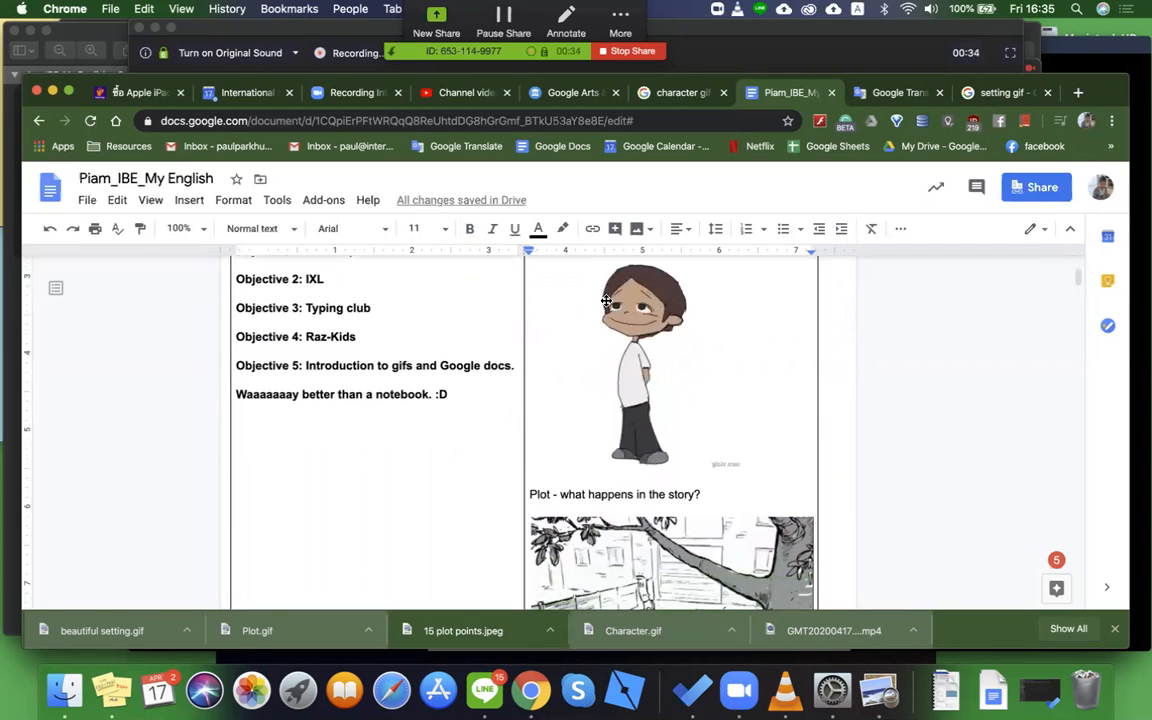
scroll("down", 3)
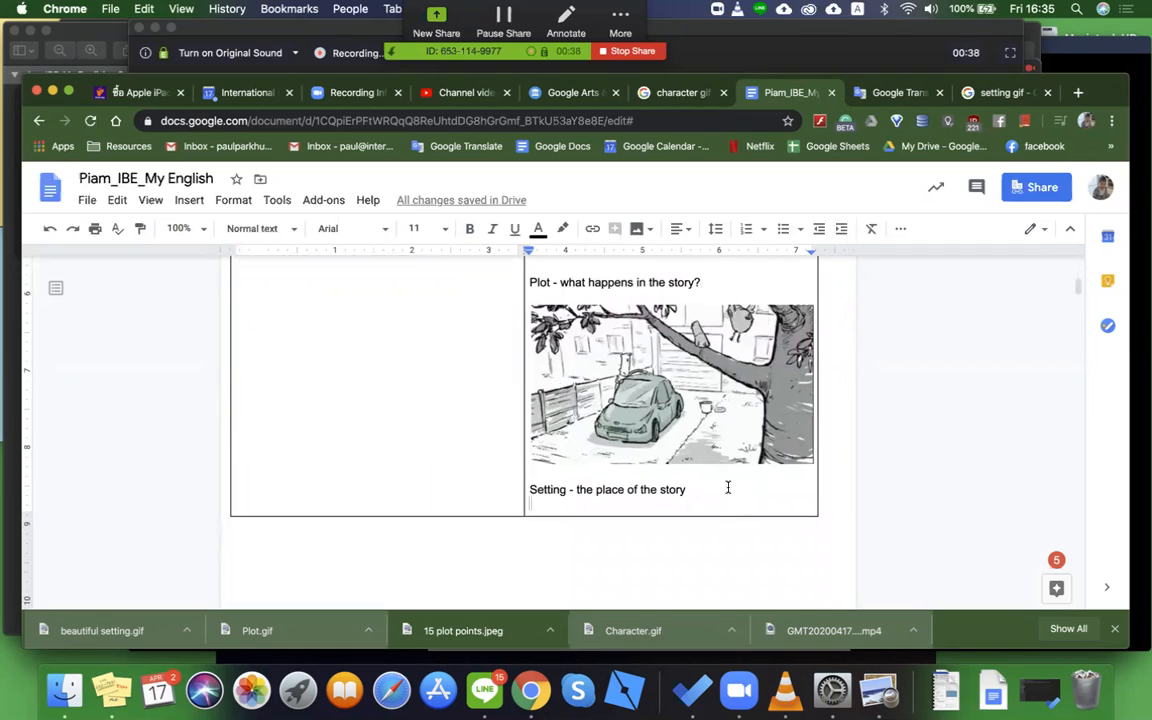
scroll("down", 3)
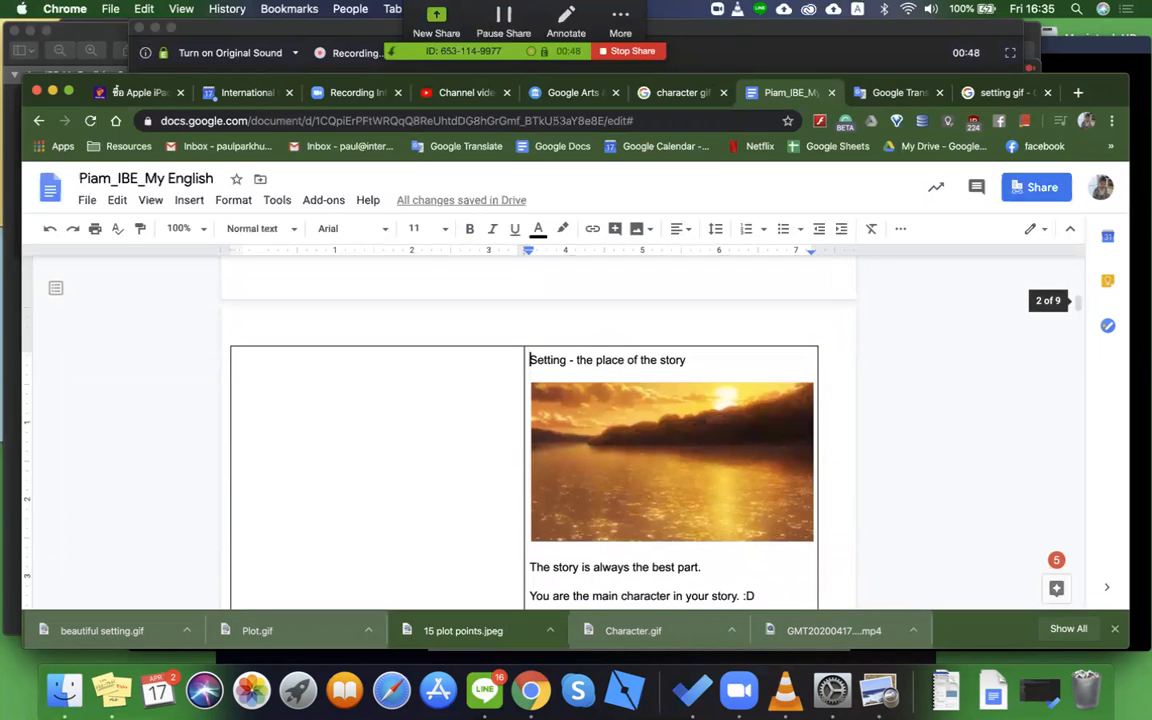
scroll("down", 3)
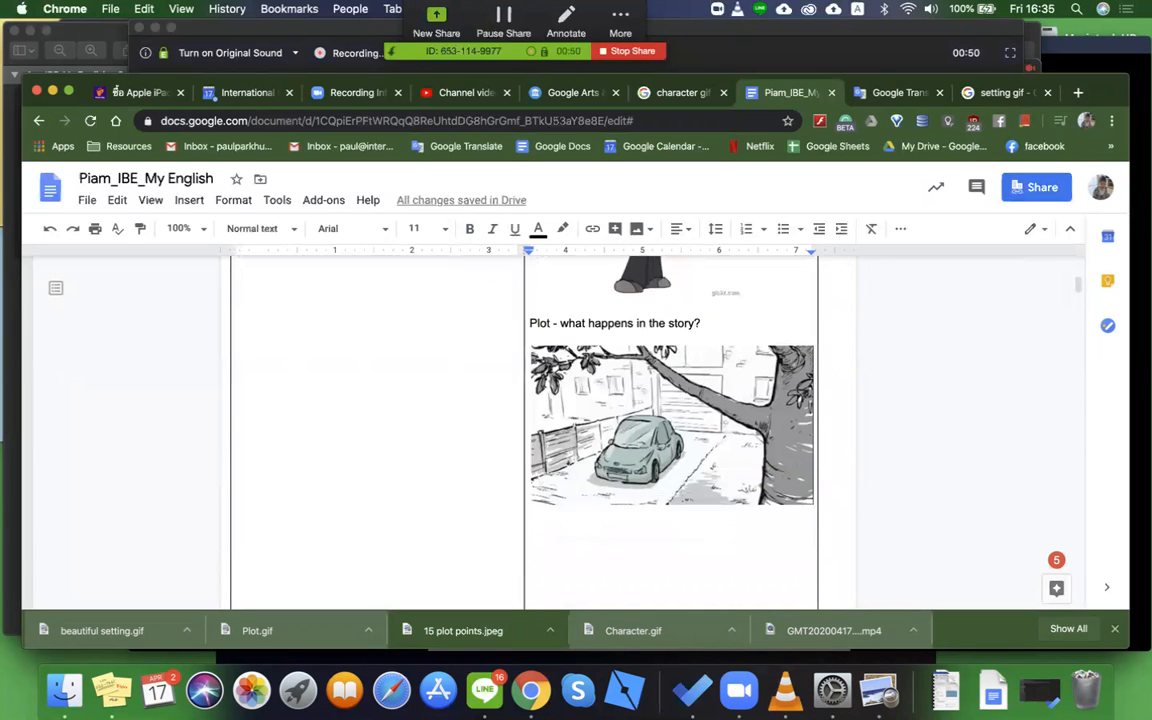
scroll("up", 3)
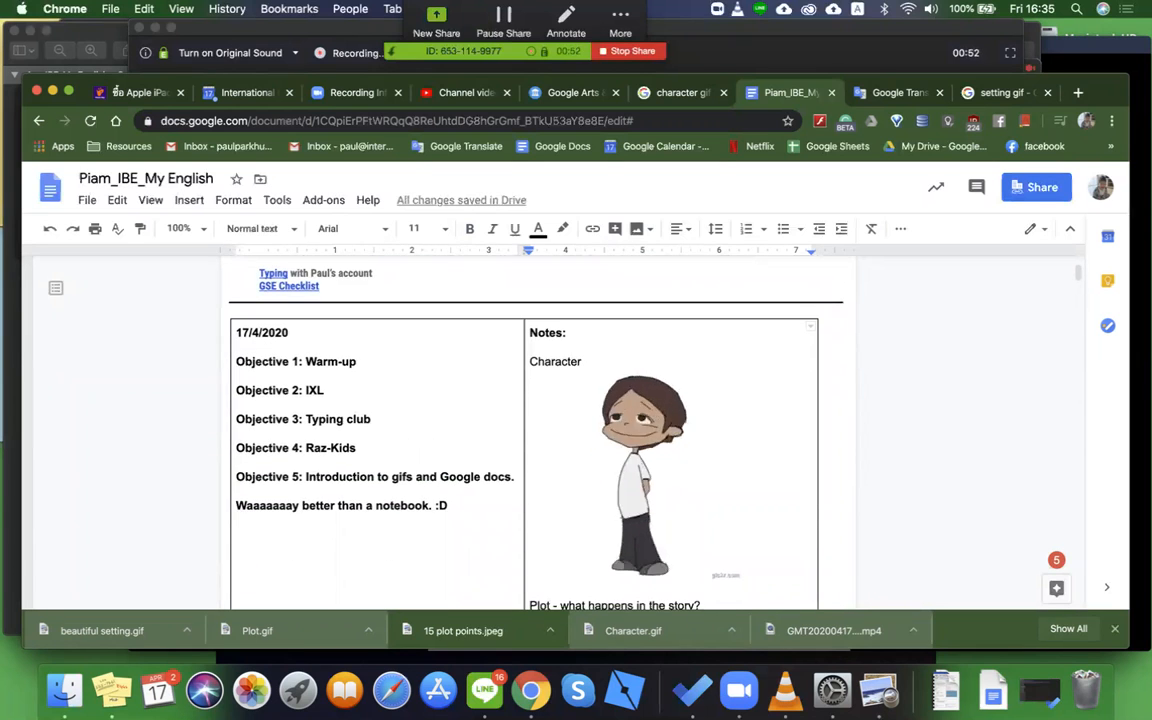
scroll("down", 3)
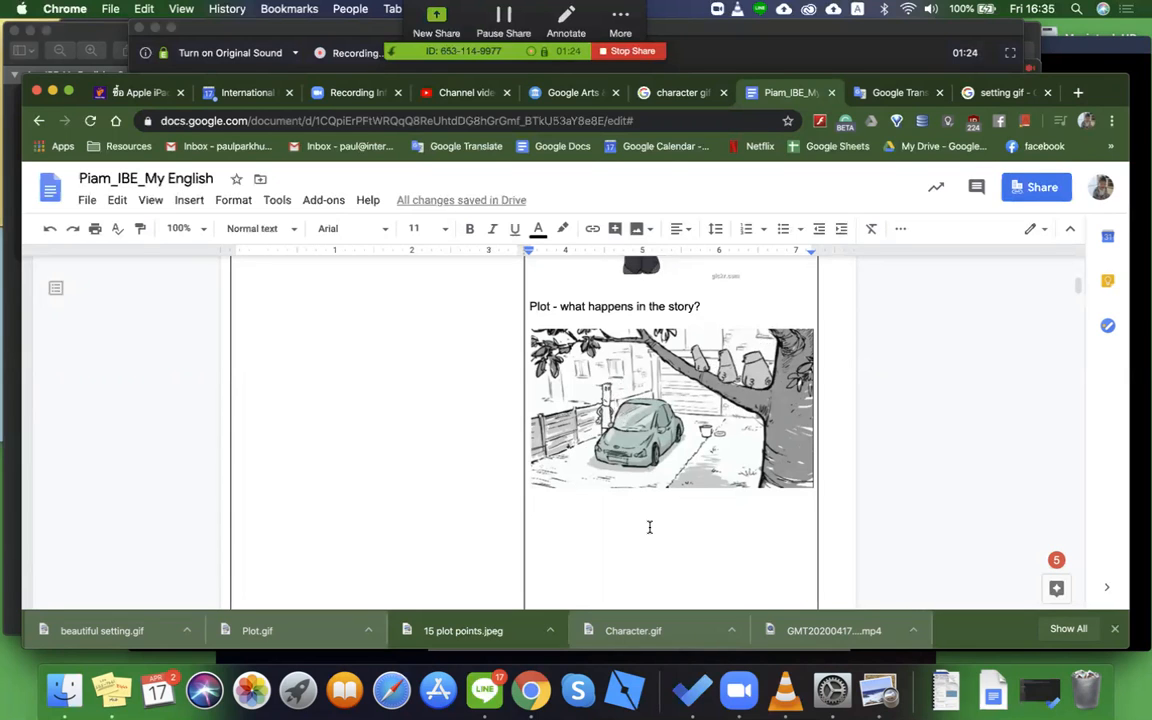
scroll("down", 3)
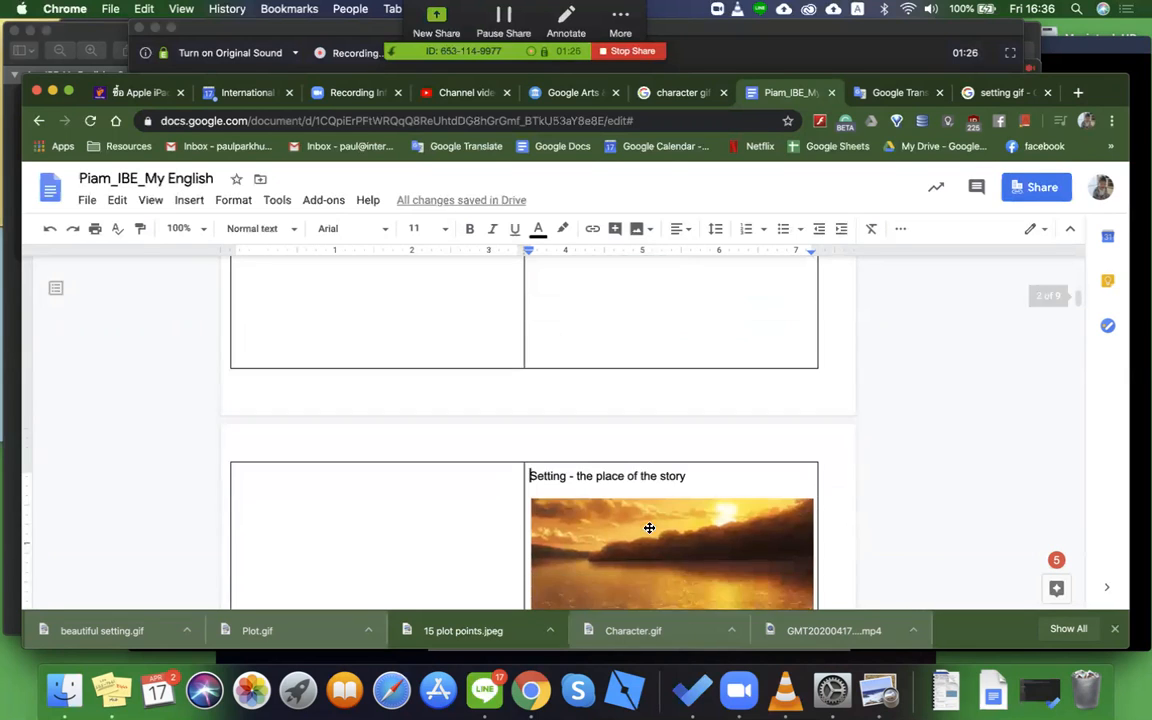
scroll("down", 3)
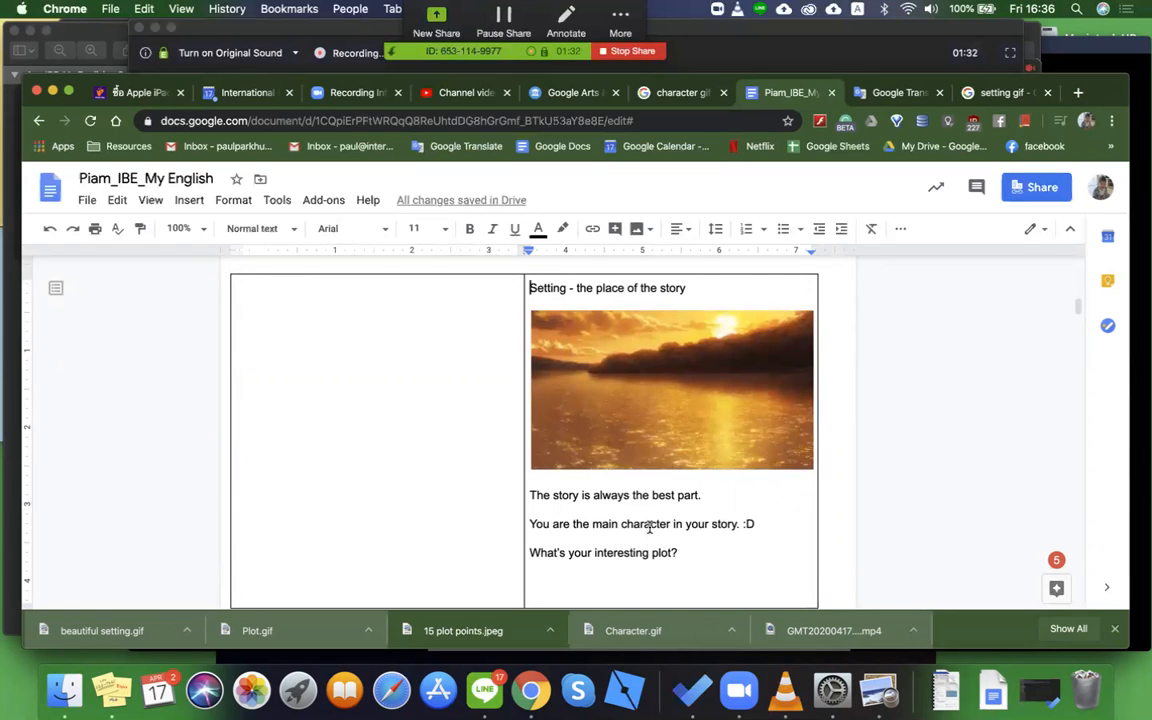
mouse_move(720, 560)
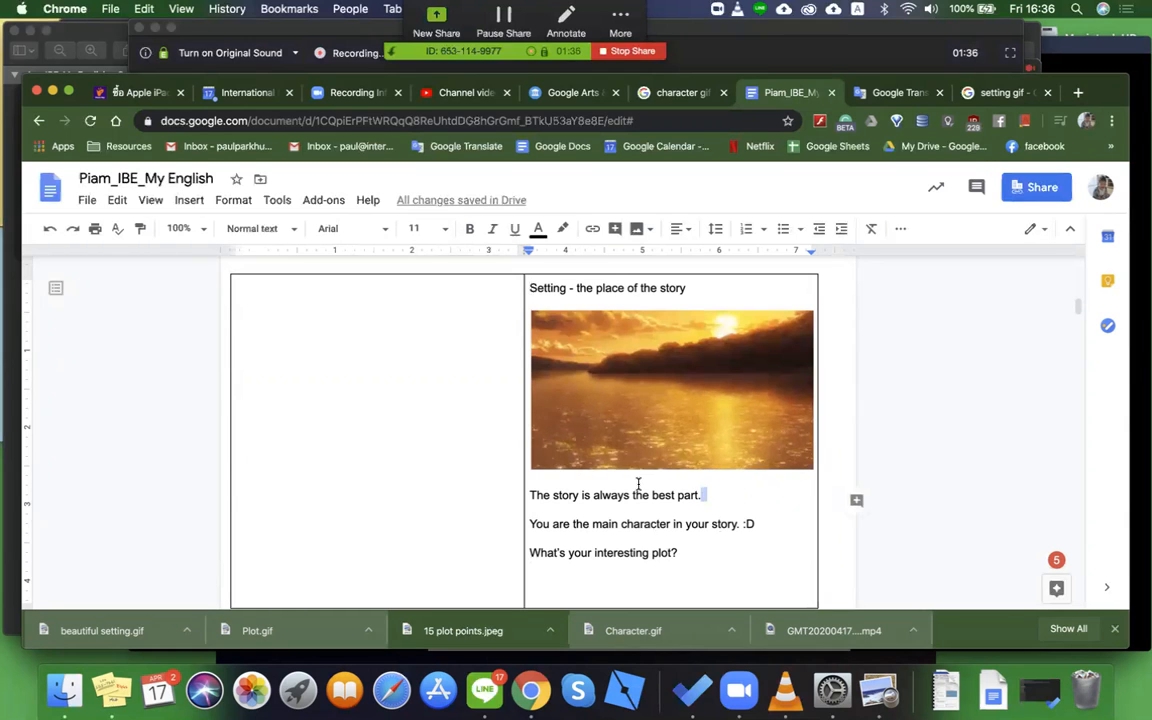
scroll("down", 3)
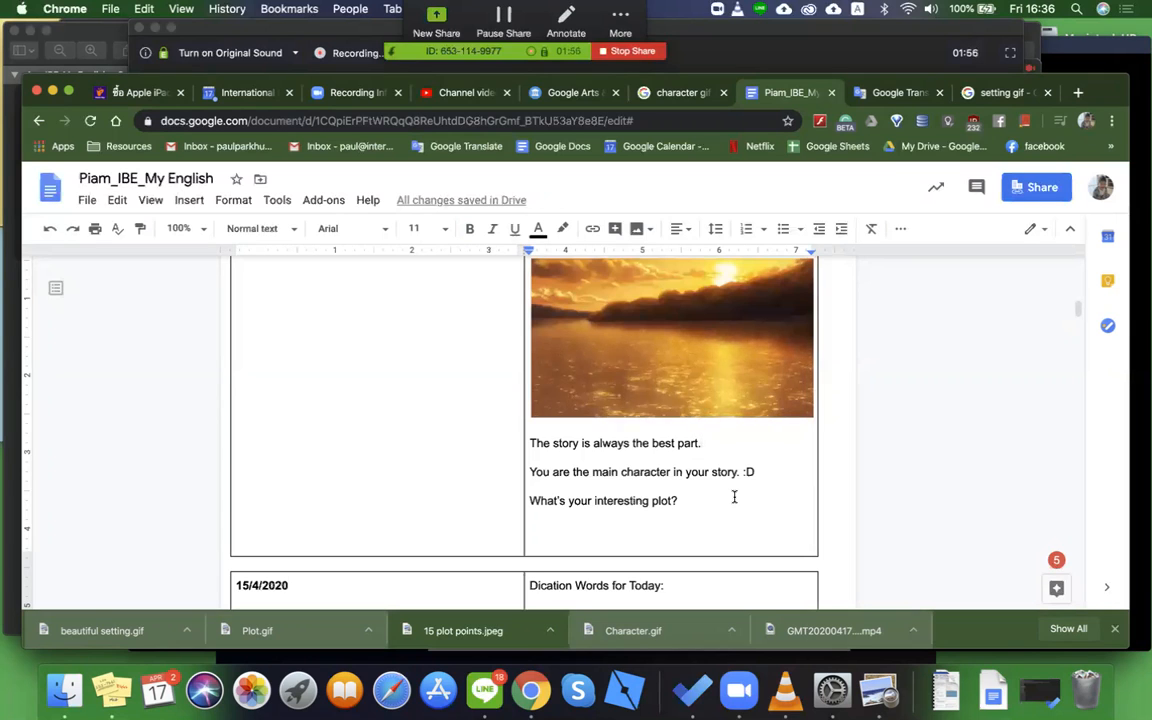
scroll("up", 3)
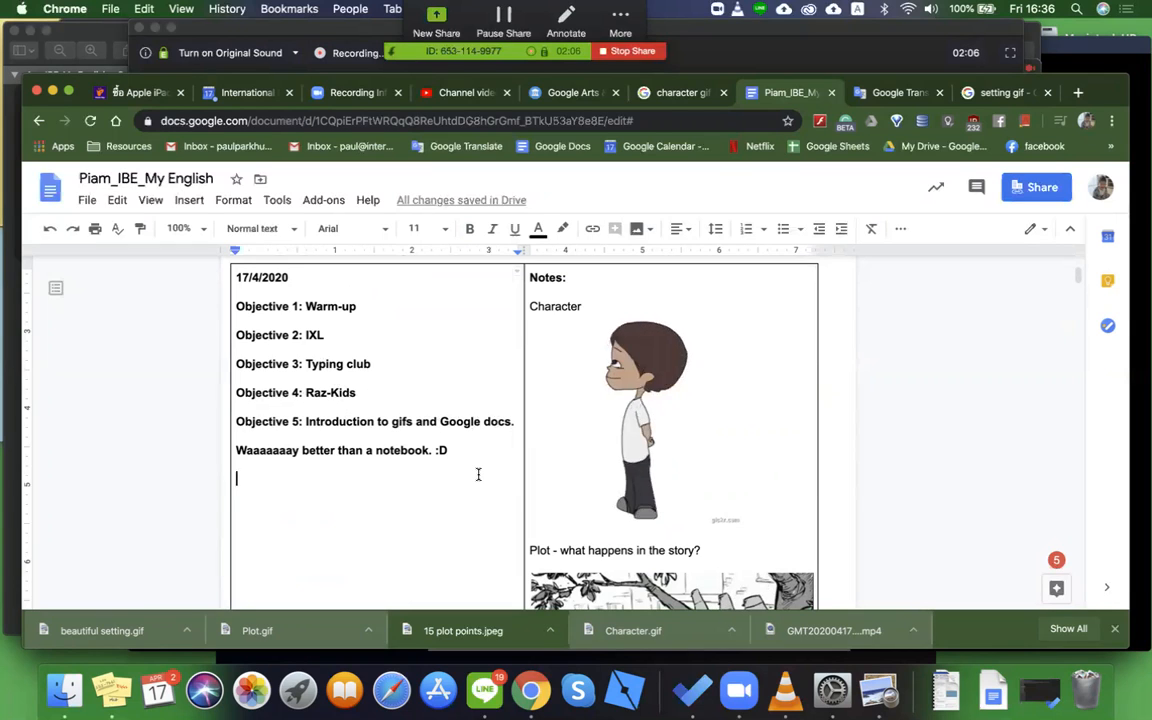
Step: Type 'Objective 6: Vocabulary and the elements of a story.' below the objectives
type("Objecti")
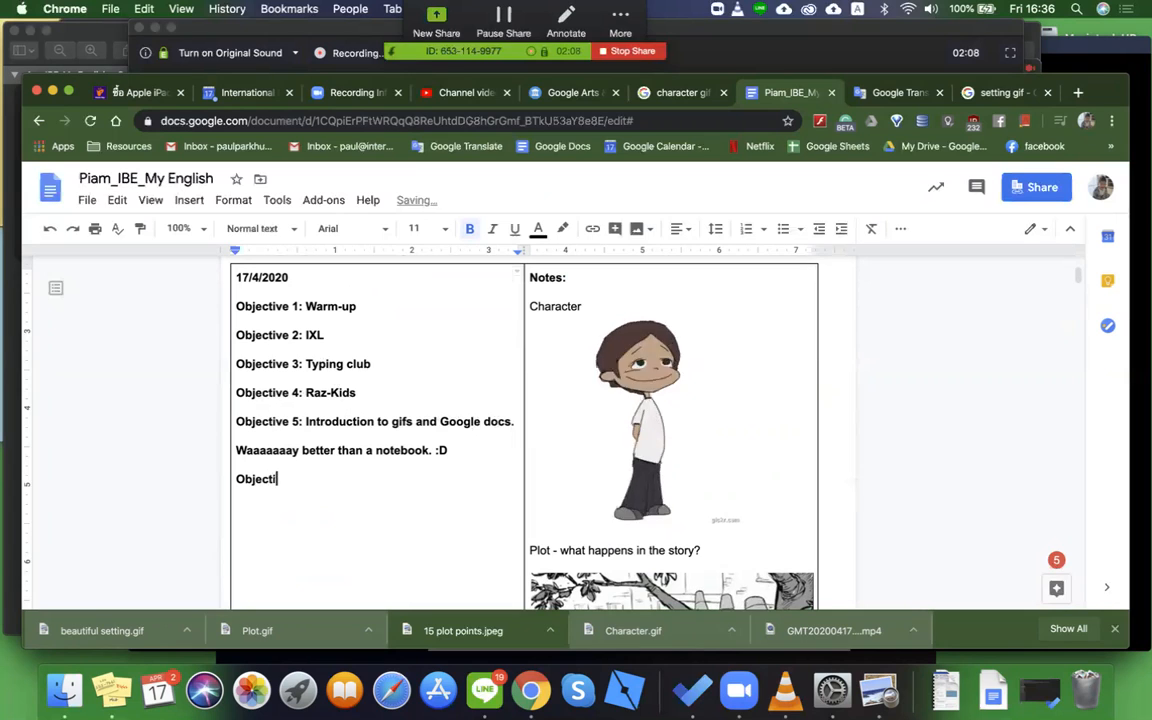
type("ve 6: Vocabula")
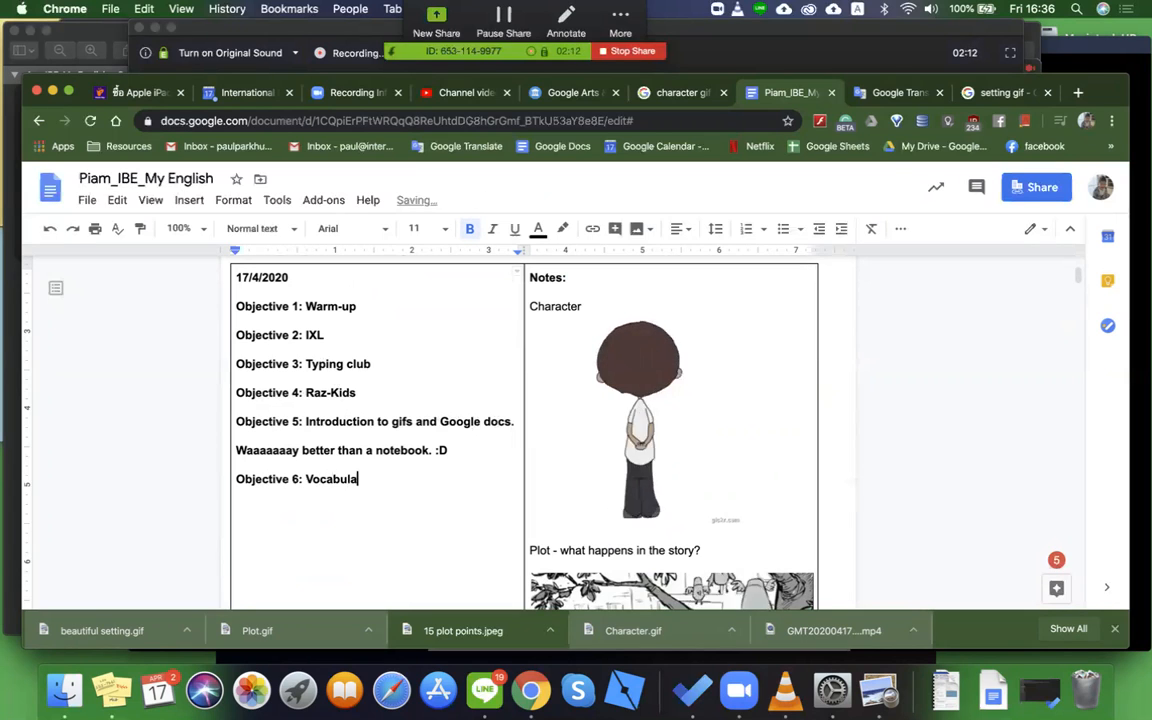
type("ry and the s")
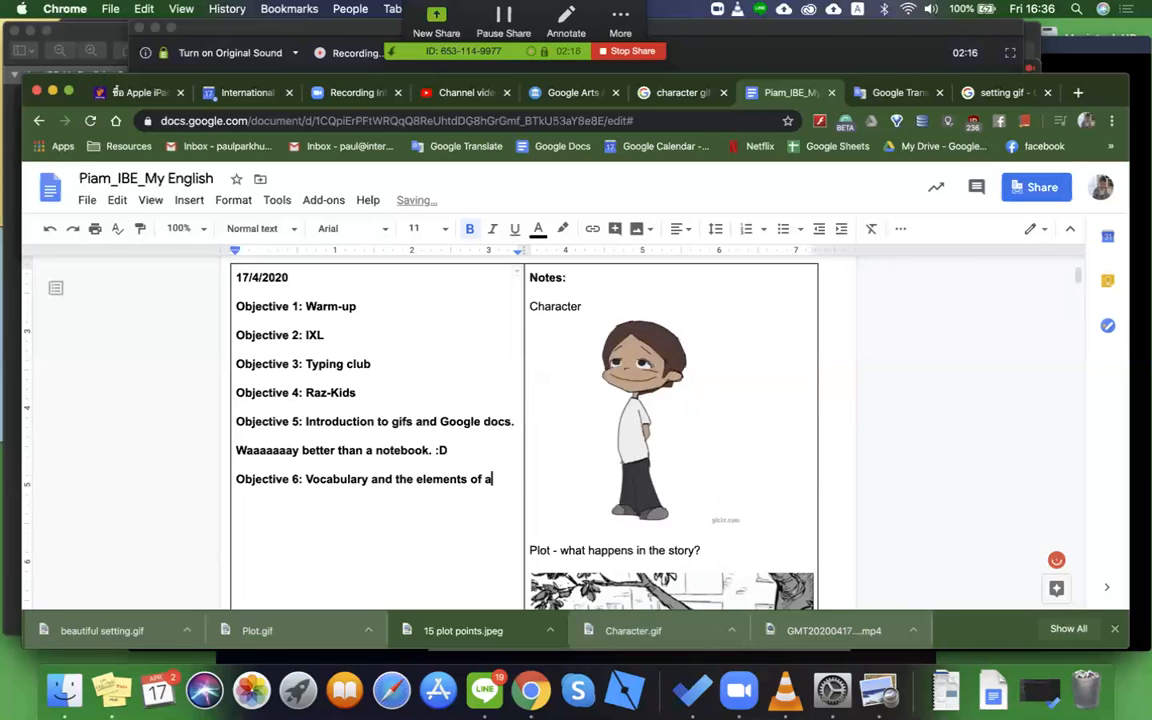
type("story.")
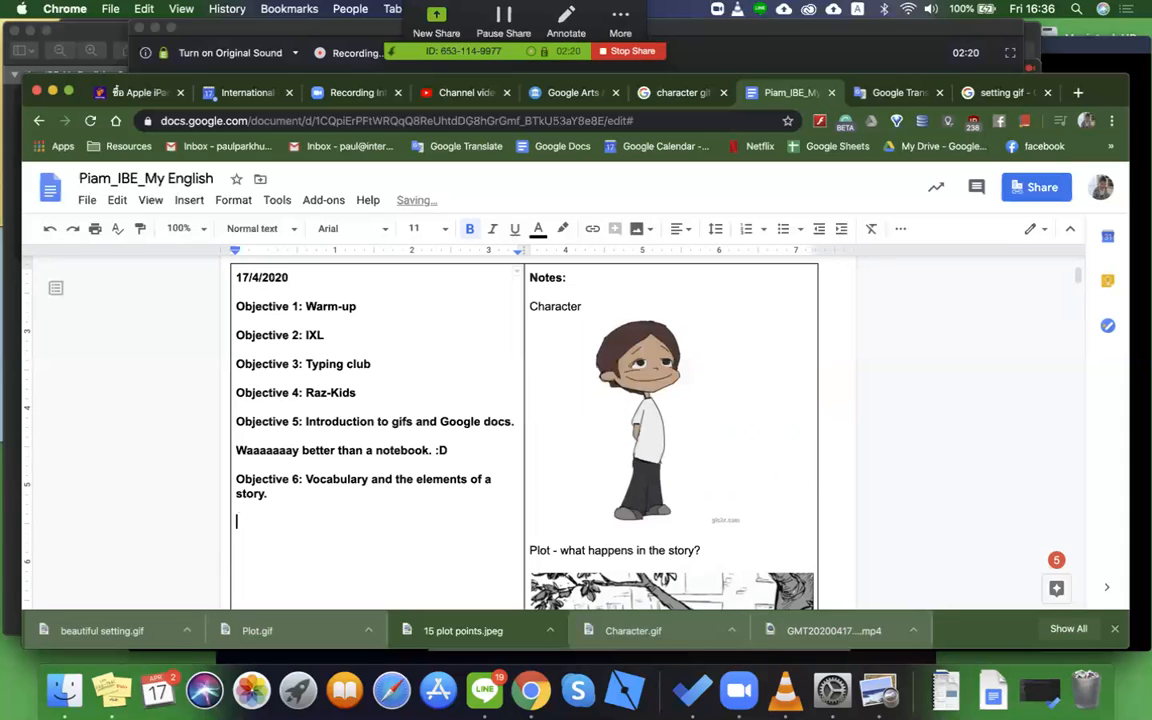
scroll("up", 3)
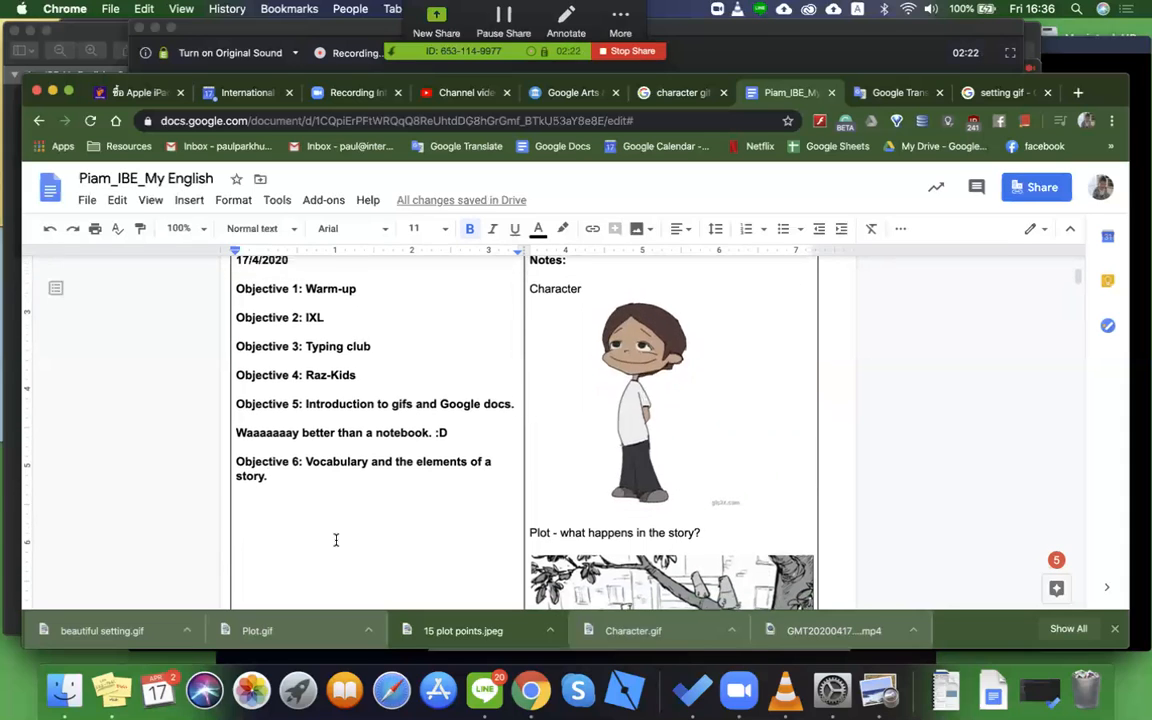
Step: Type 'Objective 7: Minecraft Realms and cooperation/collaboration. =' beneath Objective 6
type("Objective")
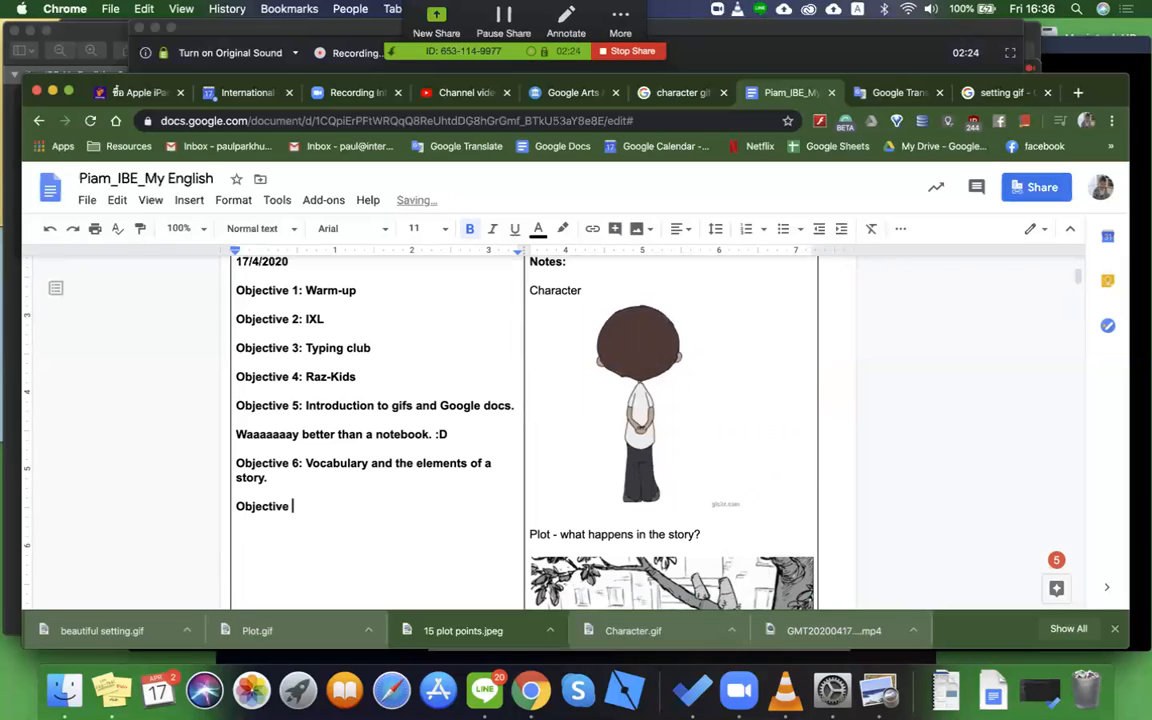
type("7: Mine")
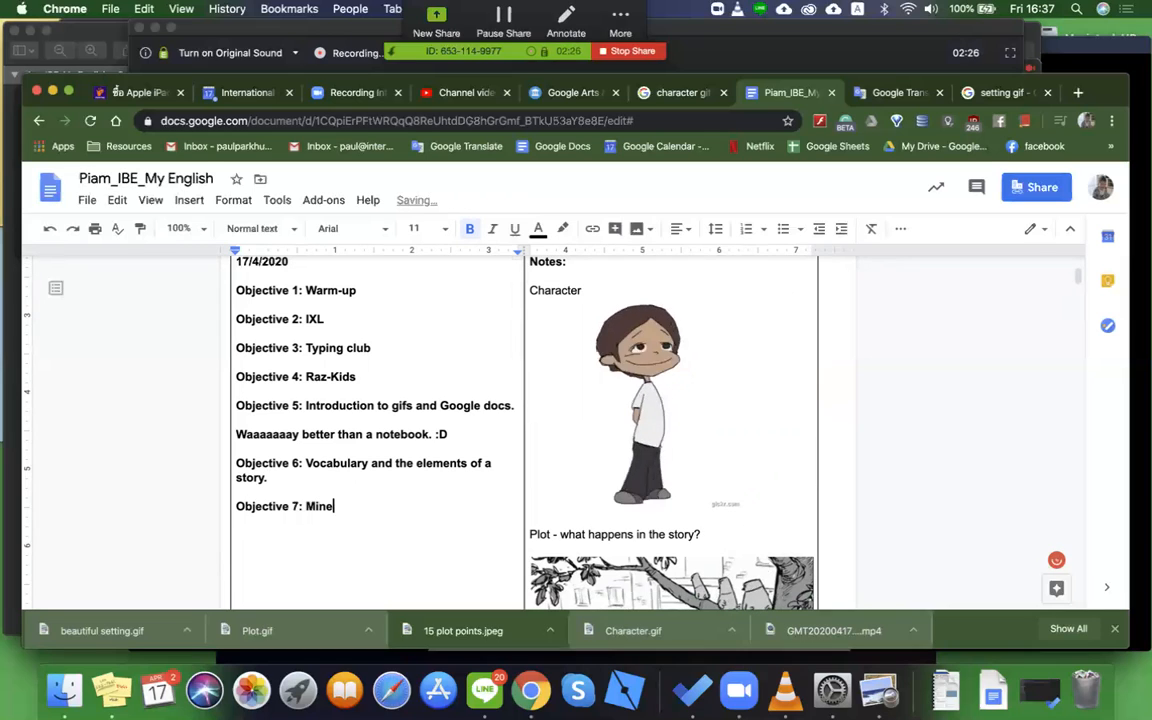
type("craft r")
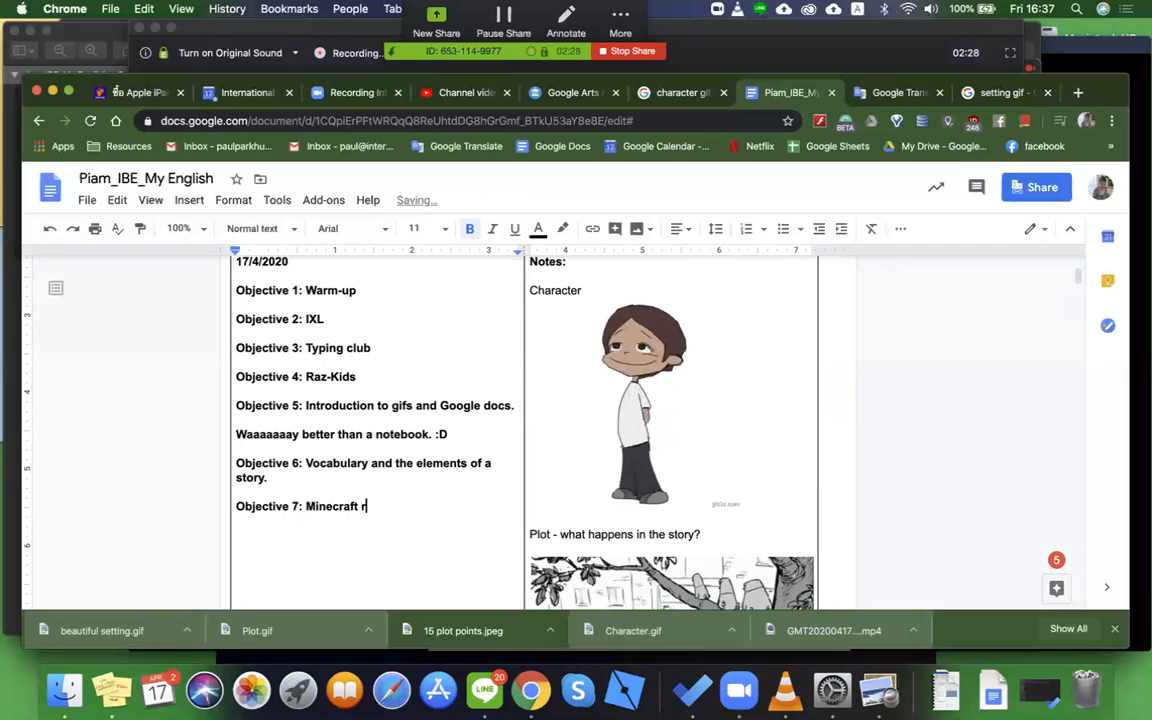
type("Realms and coo")
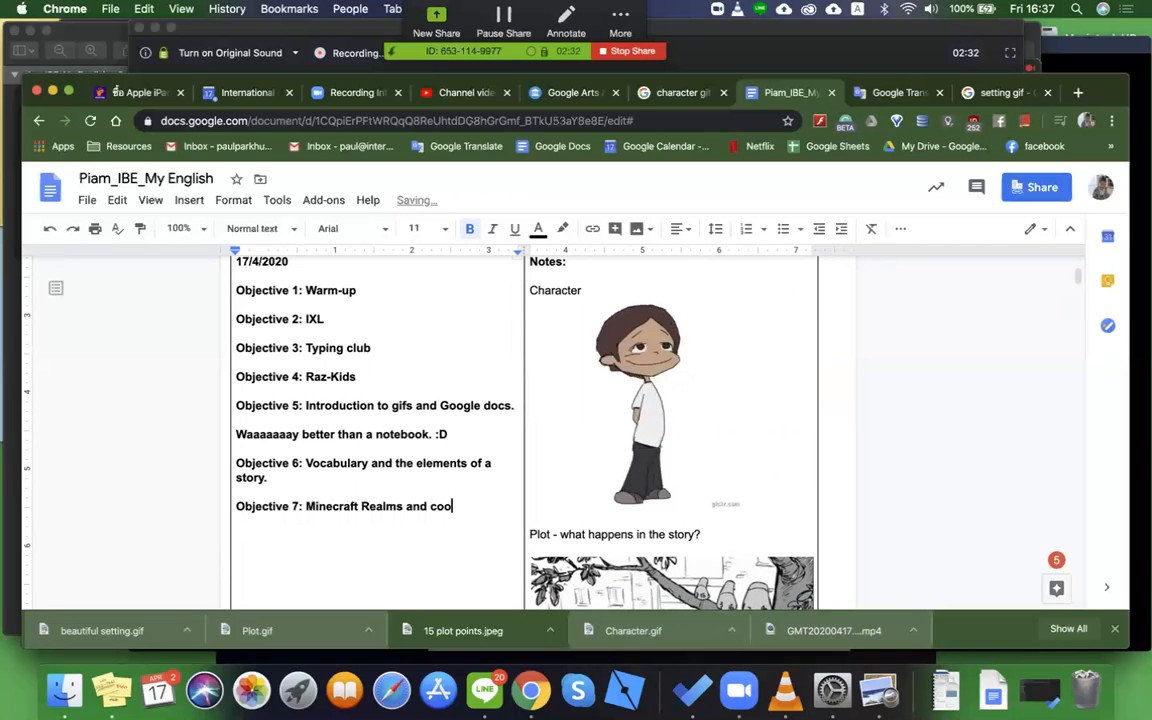
type("peration")
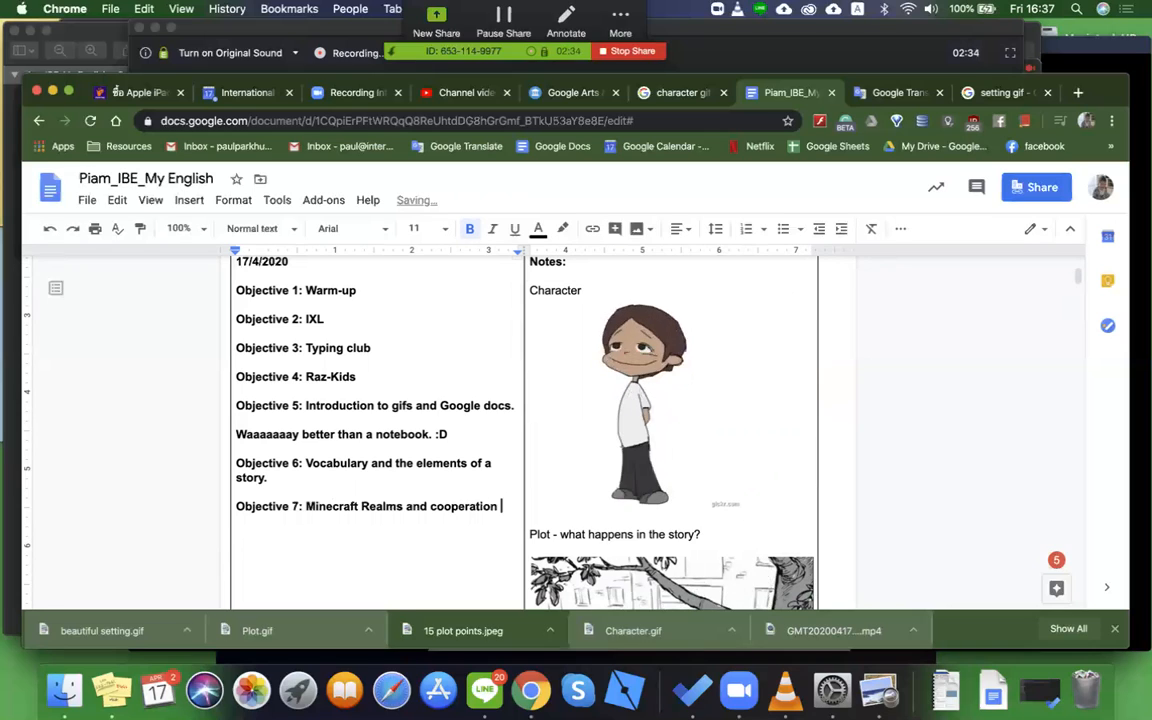
type("/colla")
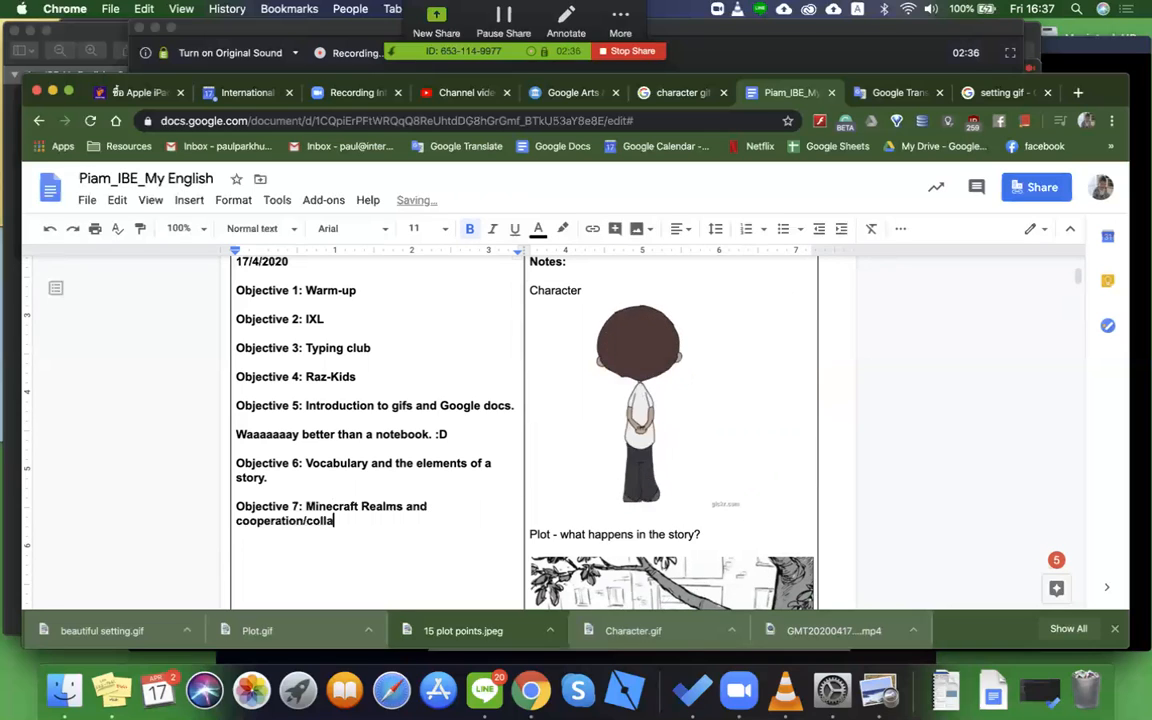
type("oration. =")
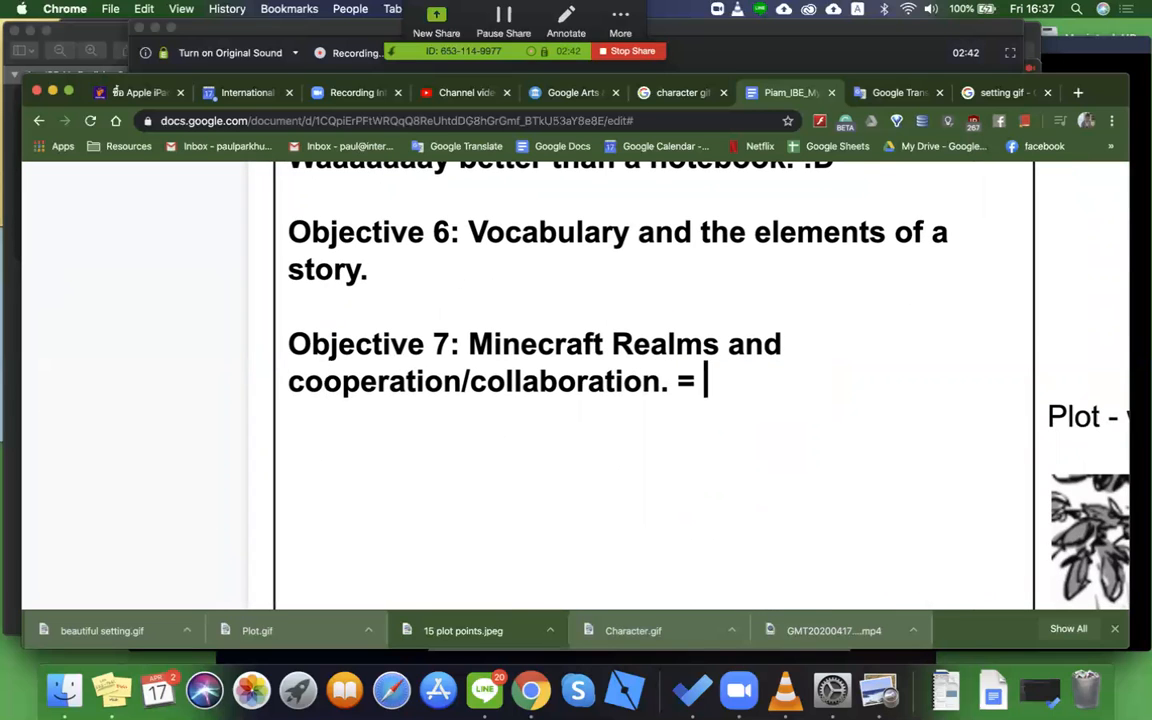
Step: Add 'working together' after the equals sign and select the word 'collaboration'
type("working toeget")
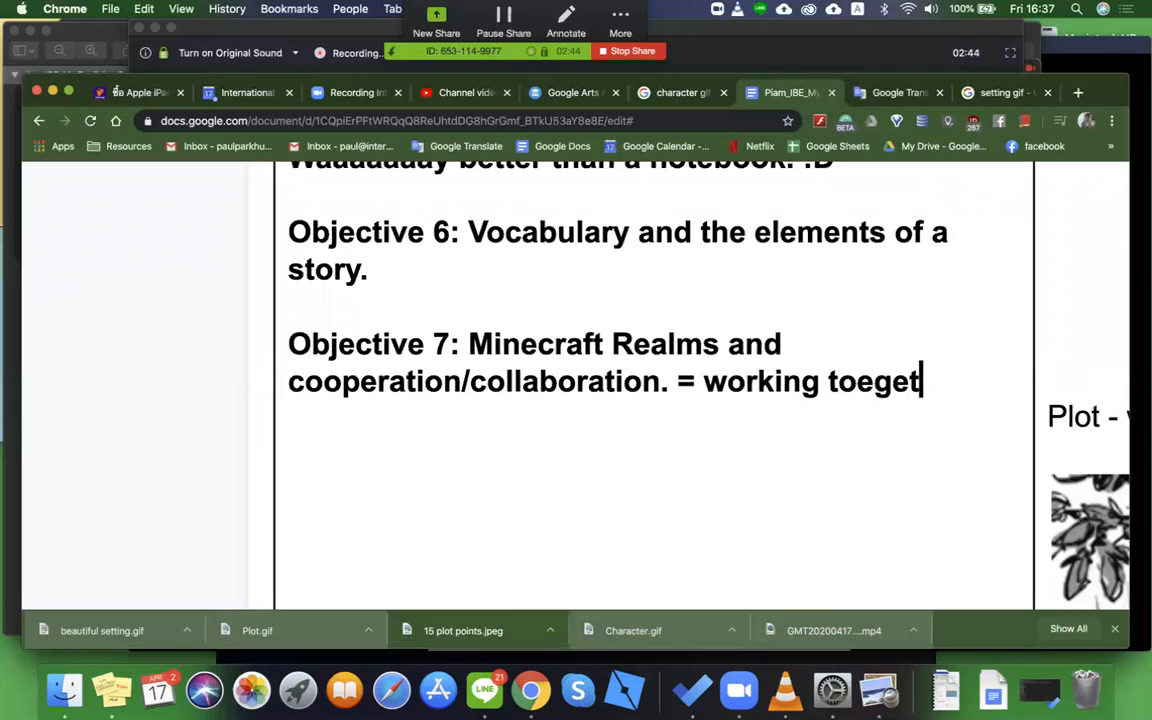
type("her")
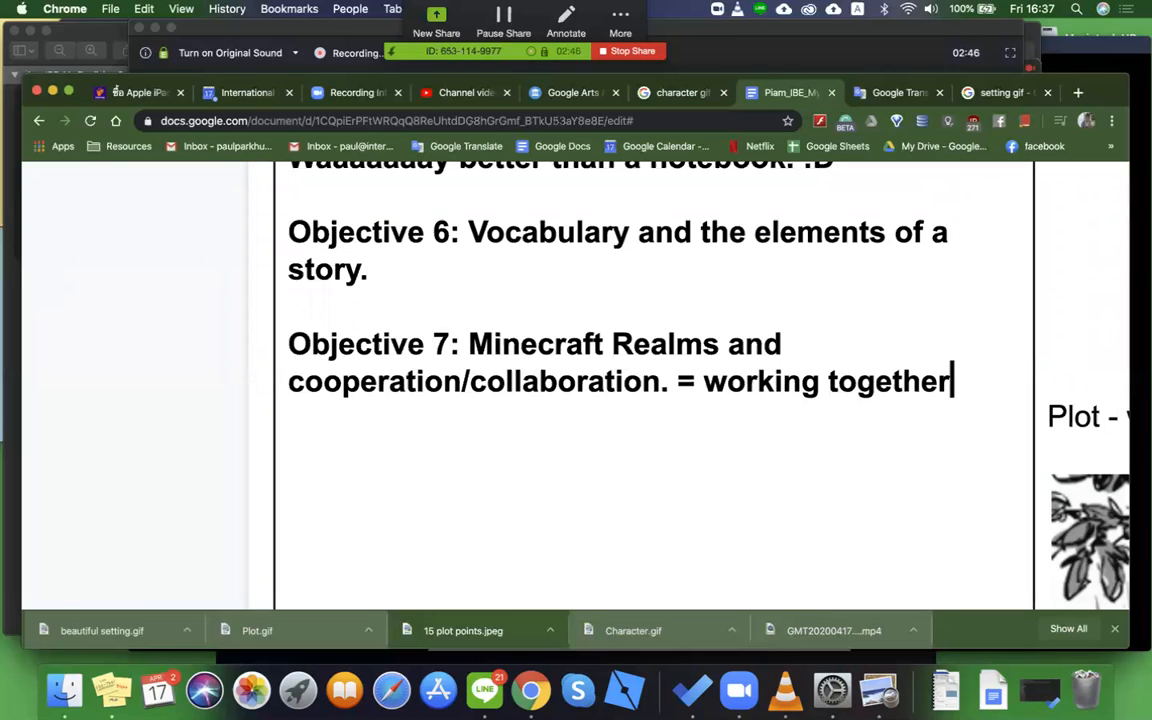
left_click(344, 381)
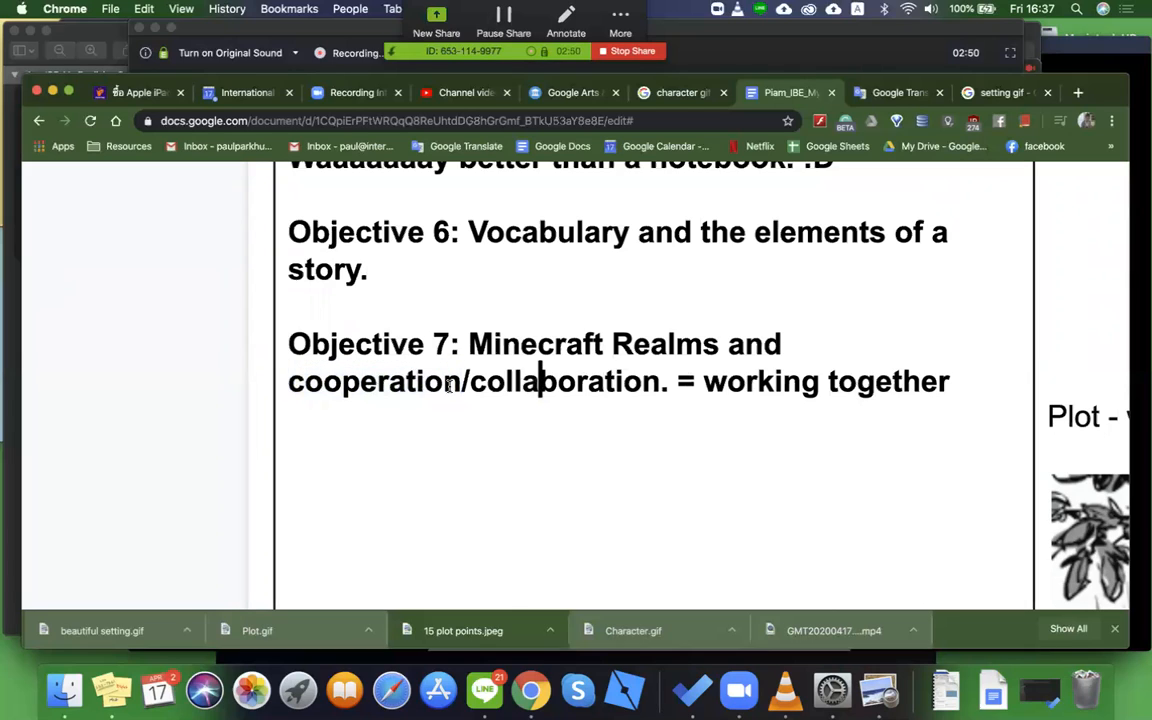
double_click(555, 381)
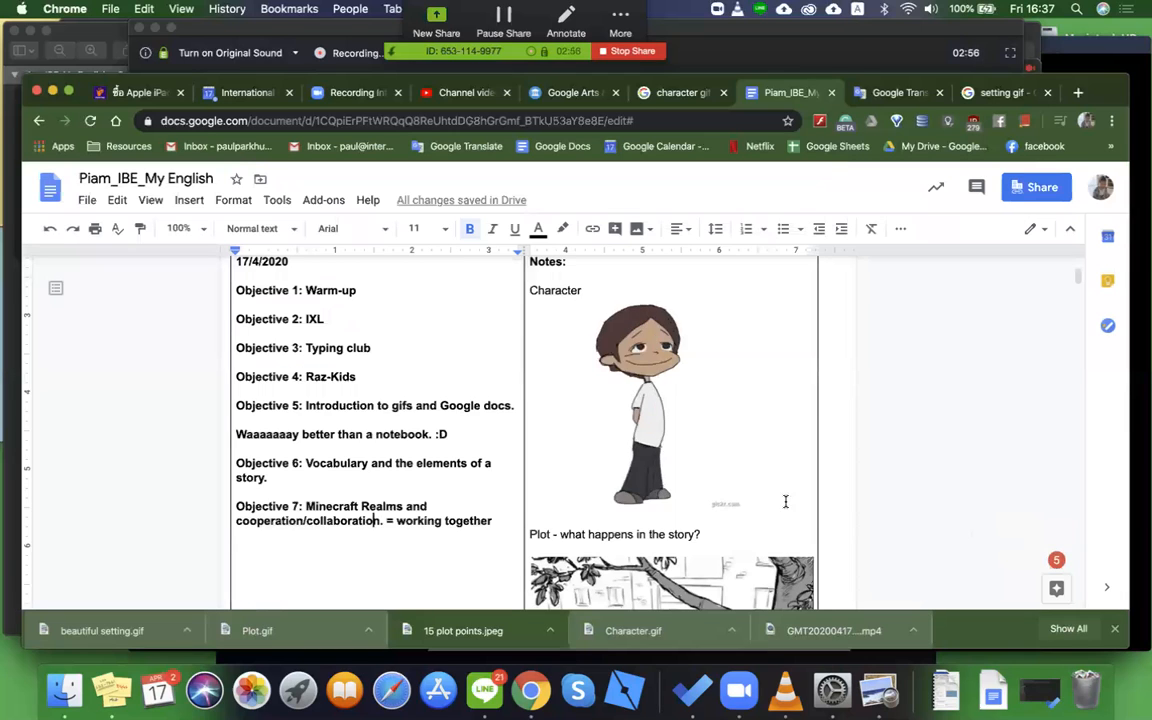
scroll("down", 3)
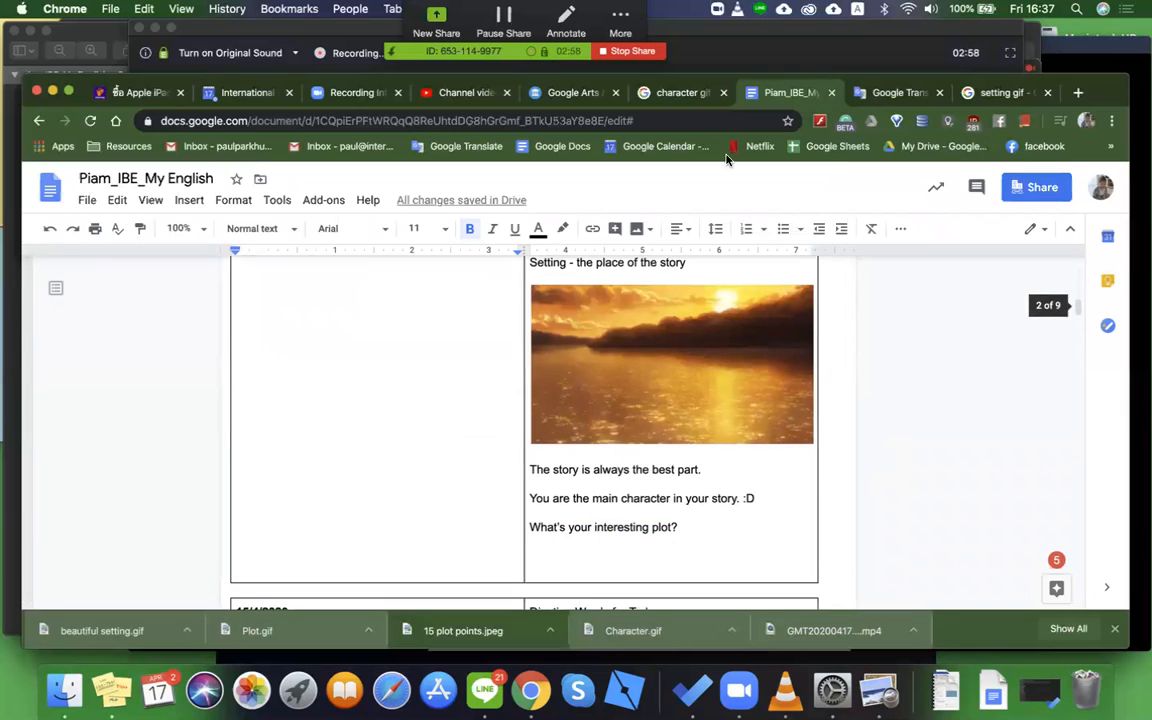